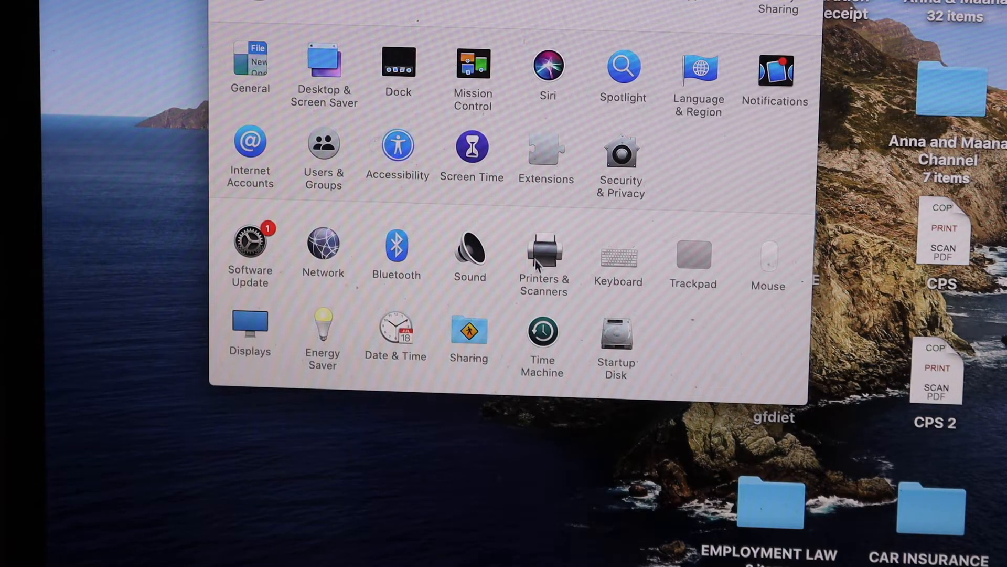
# Show the Printers & Scanners pane, which lists no printers yet.
pyautogui.click(542, 254)
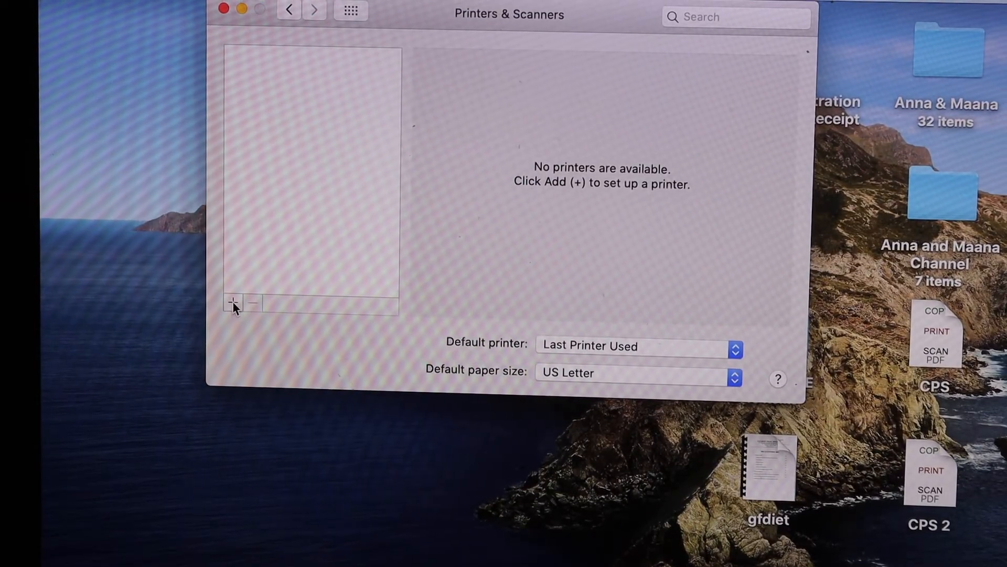
# Add the Canon MG2500 series USB multifunction printer from the Add window.
pyautogui.click(232, 303)
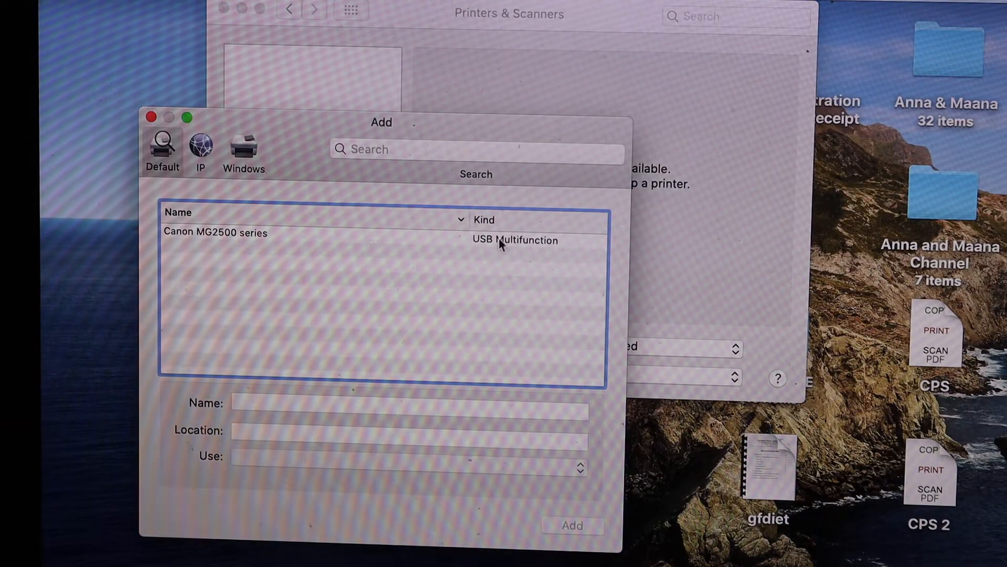
pyautogui.moveTo(233, 246)
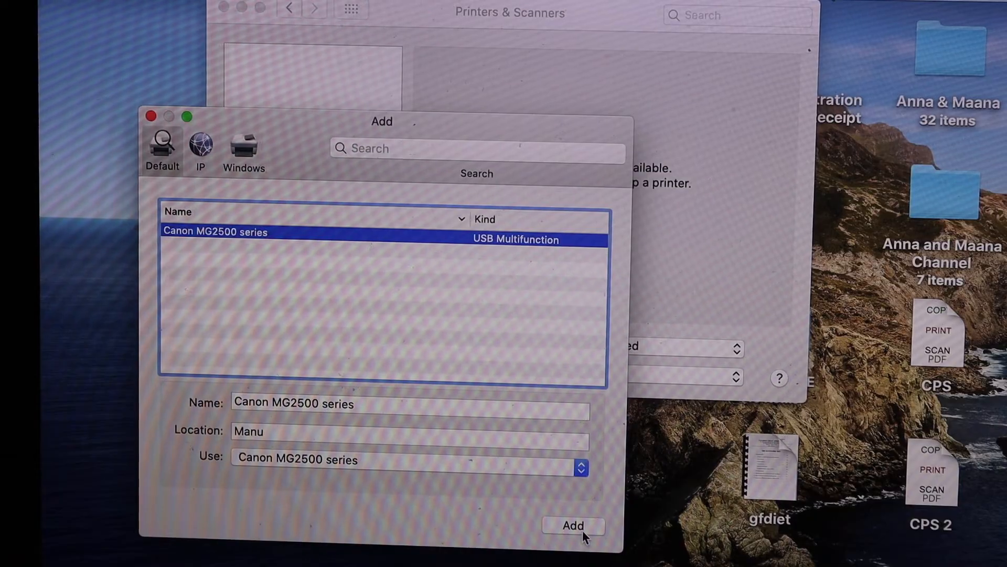
pyautogui.click(573, 525)
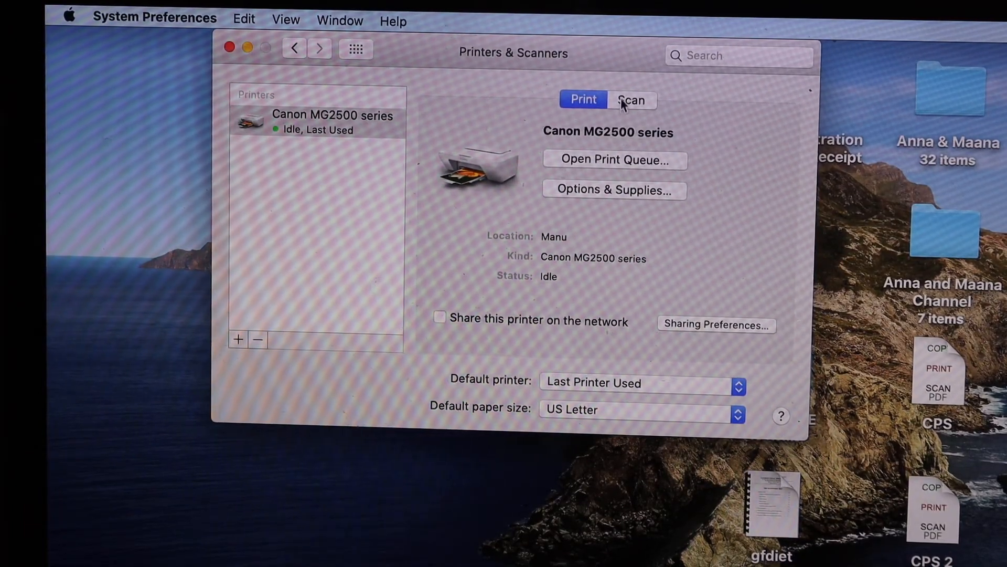
# Switch the Canon MG2500 series to its Scan options and launch the Scanner window.
pyautogui.click(632, 100)
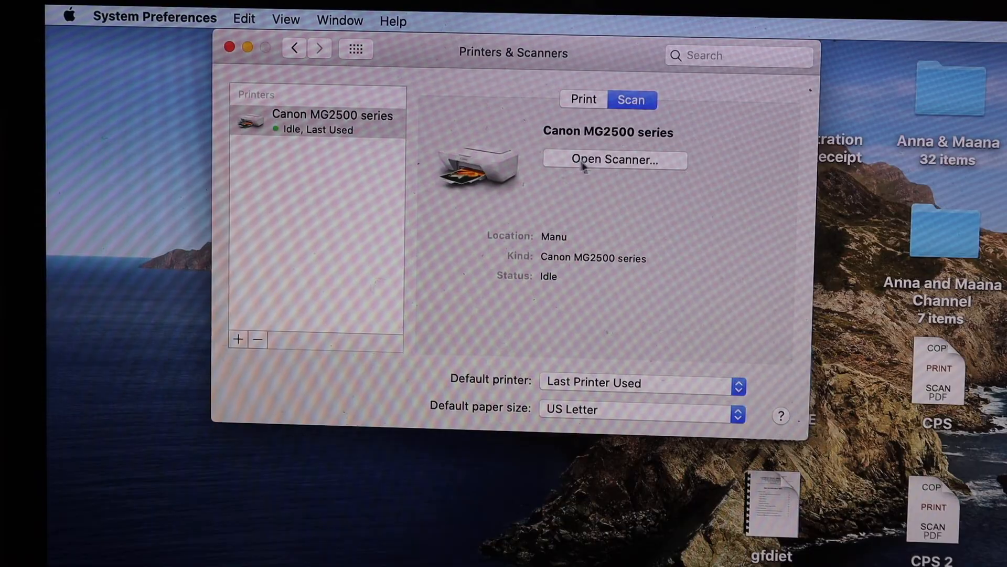
pyautogui.click(613, 160)
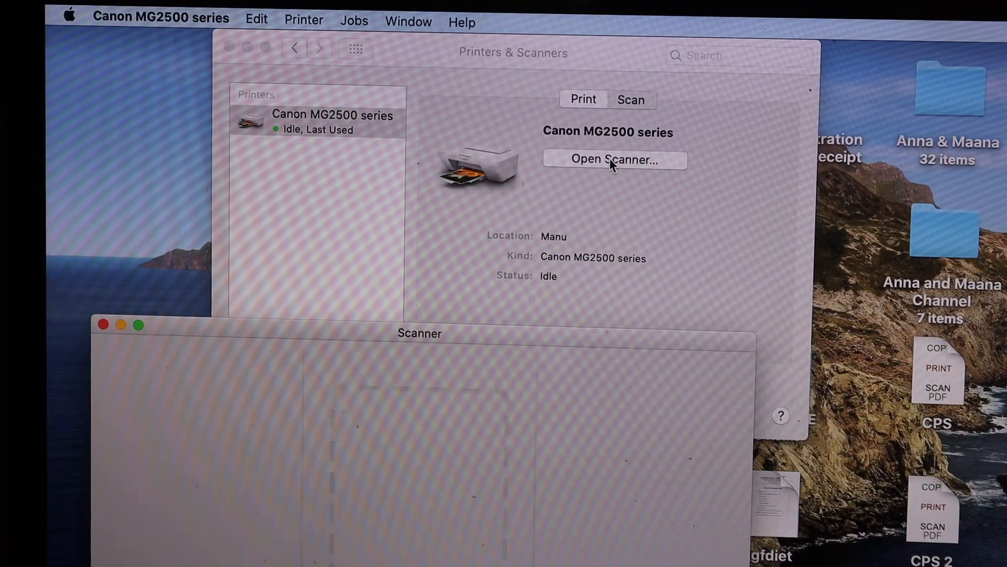